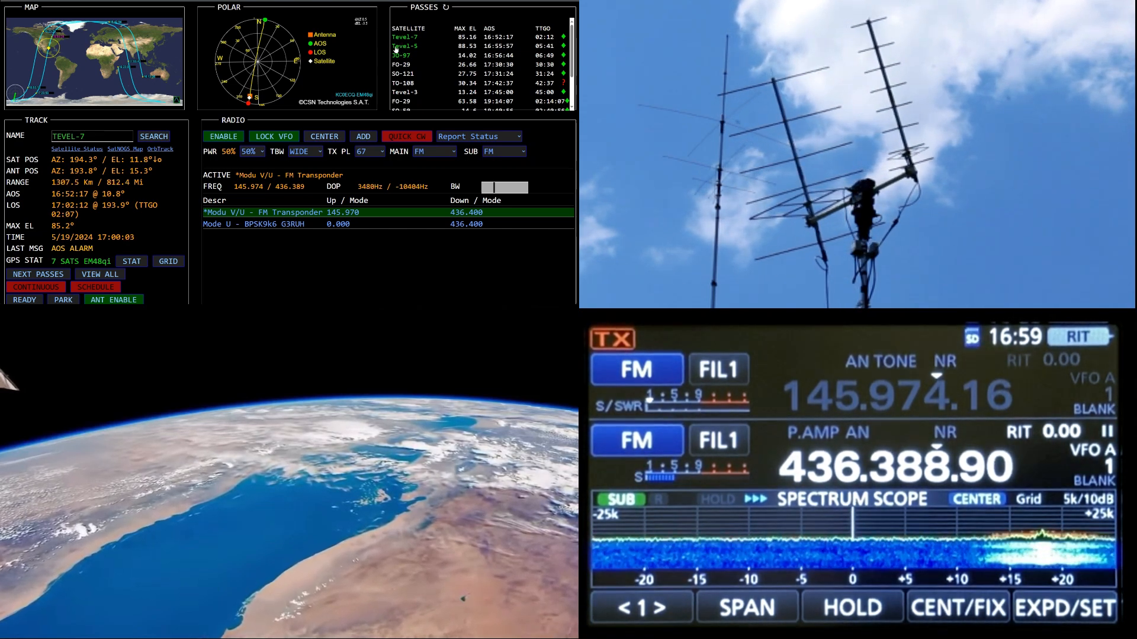
# Step: Select Tevel-5 in the PASSES list to replace Tevel-7 and load its transponder settings
pyautogui.click(404, 46)
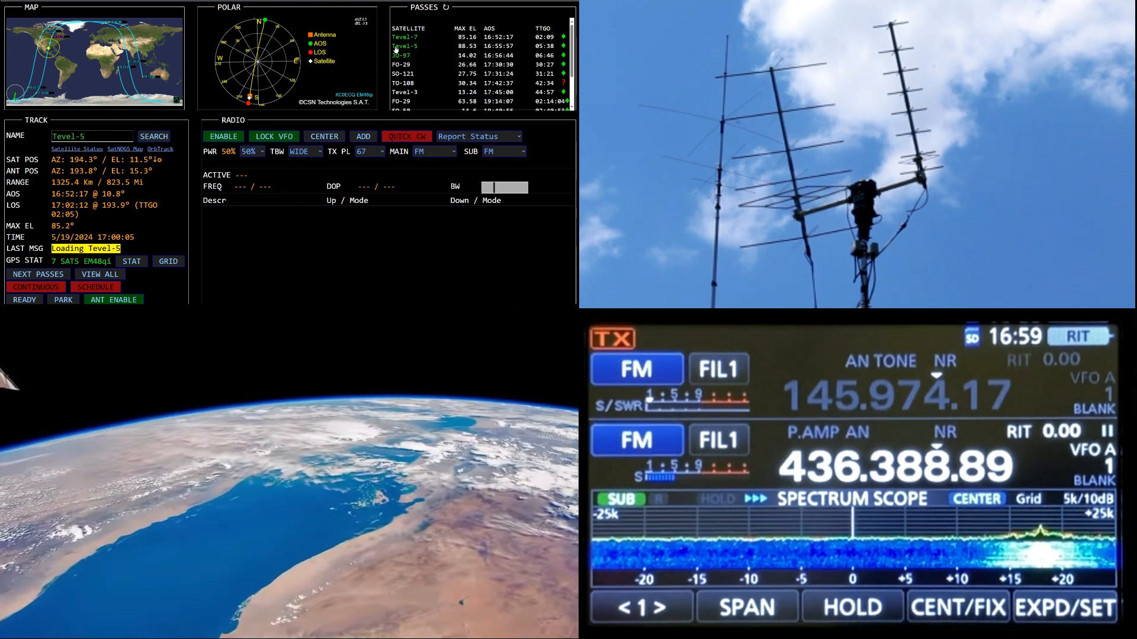